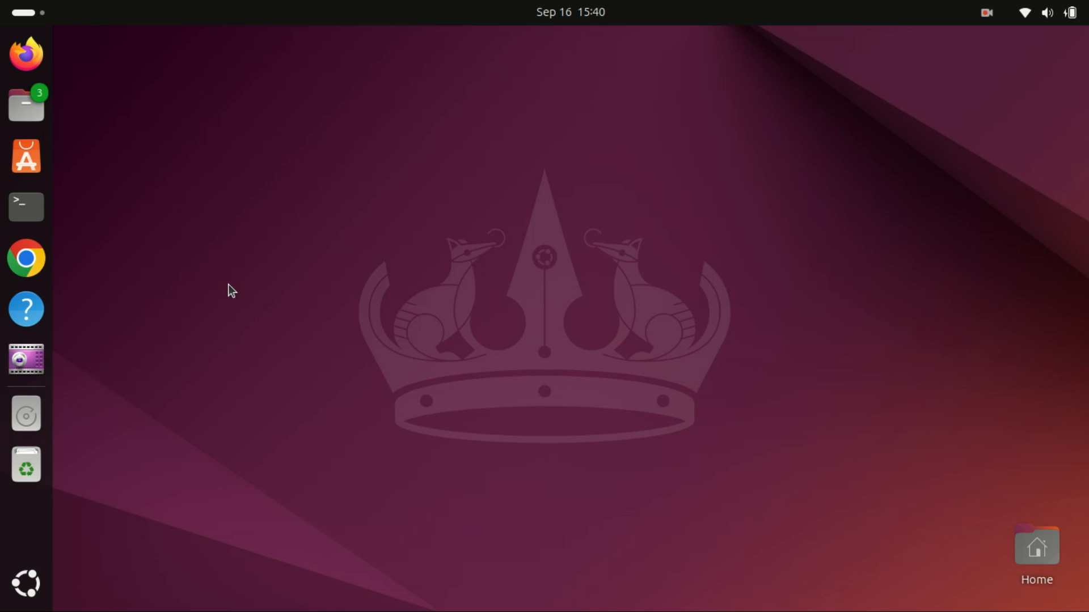
{"action": "mouse_move", "coordinate": [231, 300]}
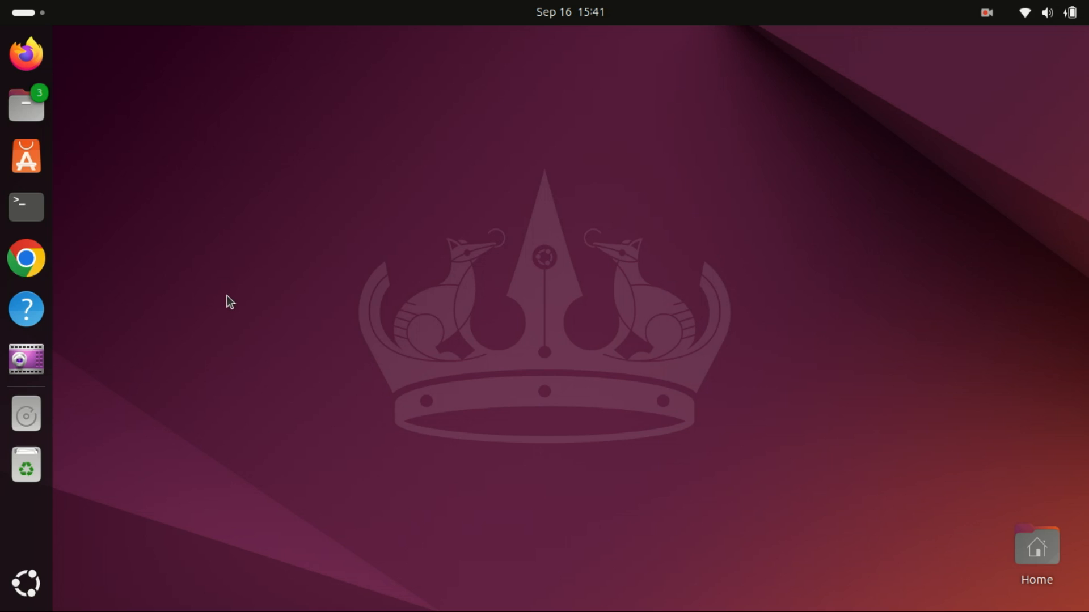
{"action": "mouse_move", "coordinate": [213, 309]}
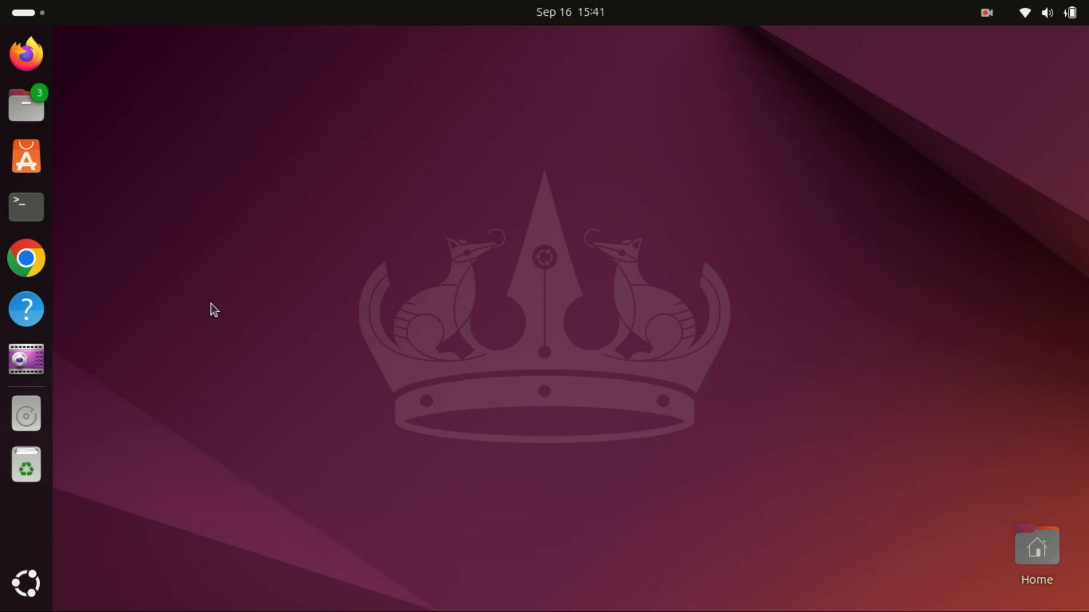
{"action": "mouse_move", "coordinate": [151, 303]}
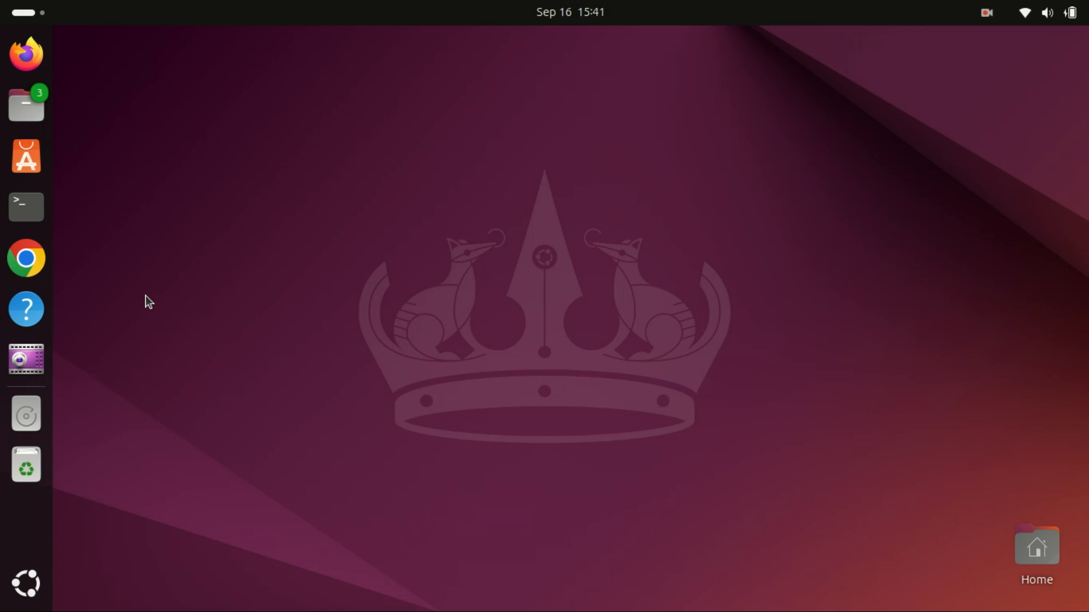
{"action": "mouse_move", "coordinate": [25, 258]}
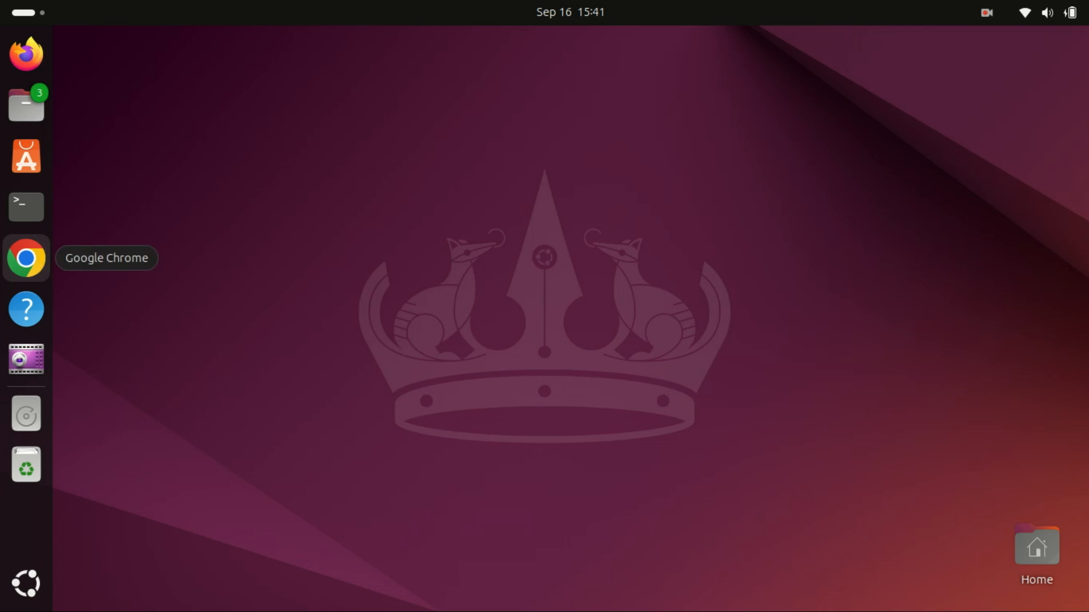
{"action": "mouse_move", "coordinate": [218, 265]}
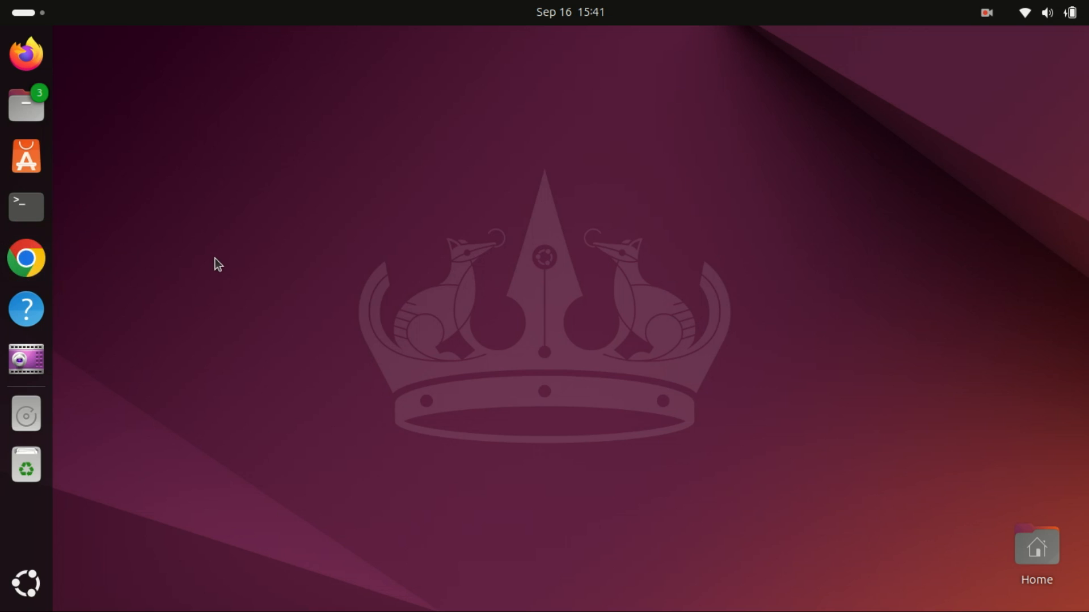
Step: Open a terminal from the dock and refresh package lists with sudo apt update
{"action": "left_click", "coordinate": [26, 206]}
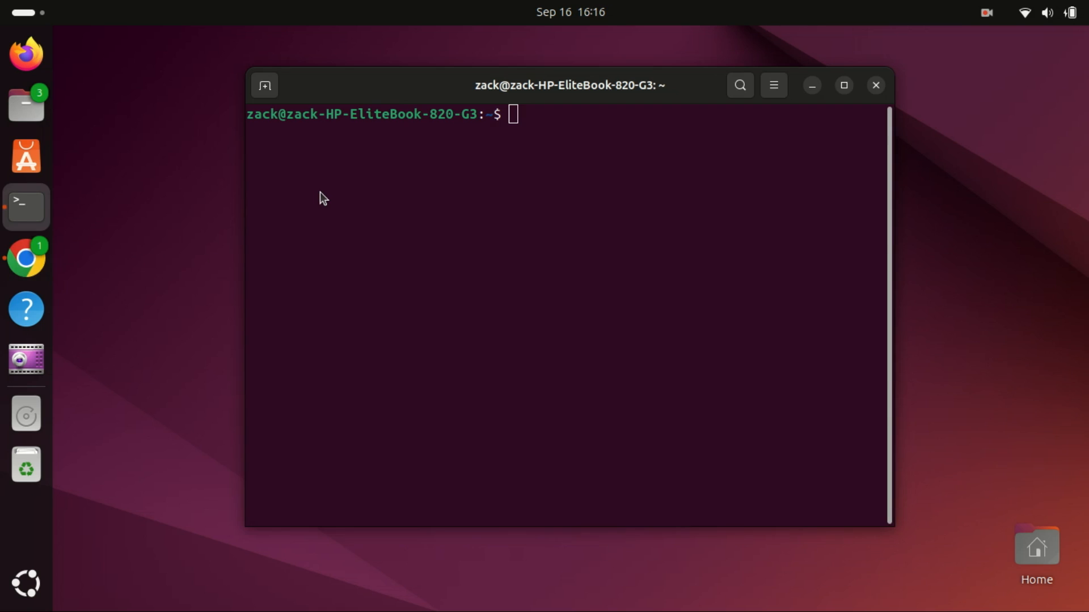
{"action": "type", "text": "s"}
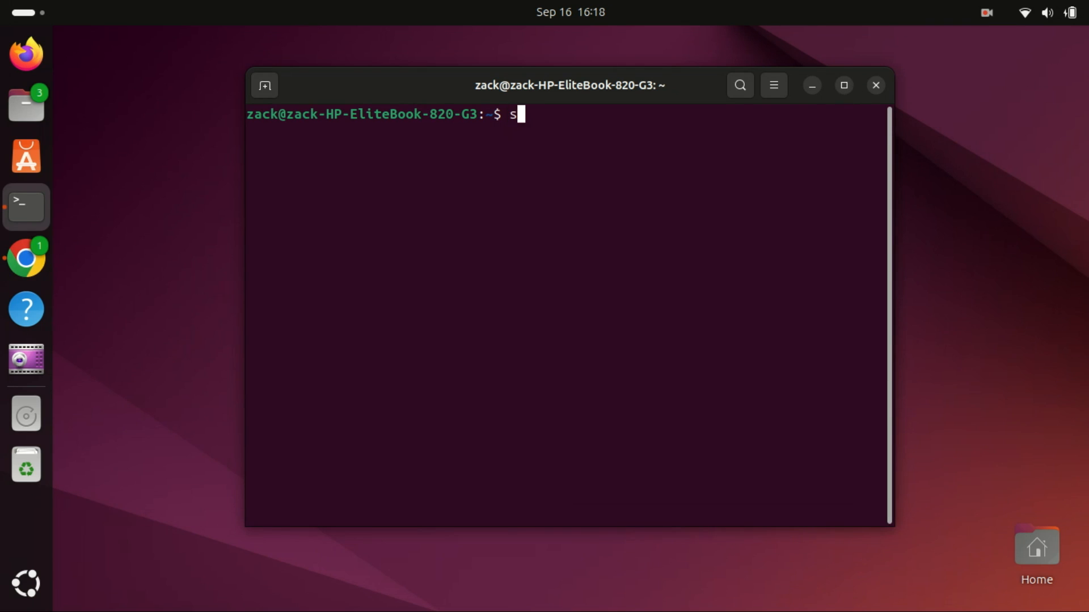
{"action": "type", "text": "udo apt"}
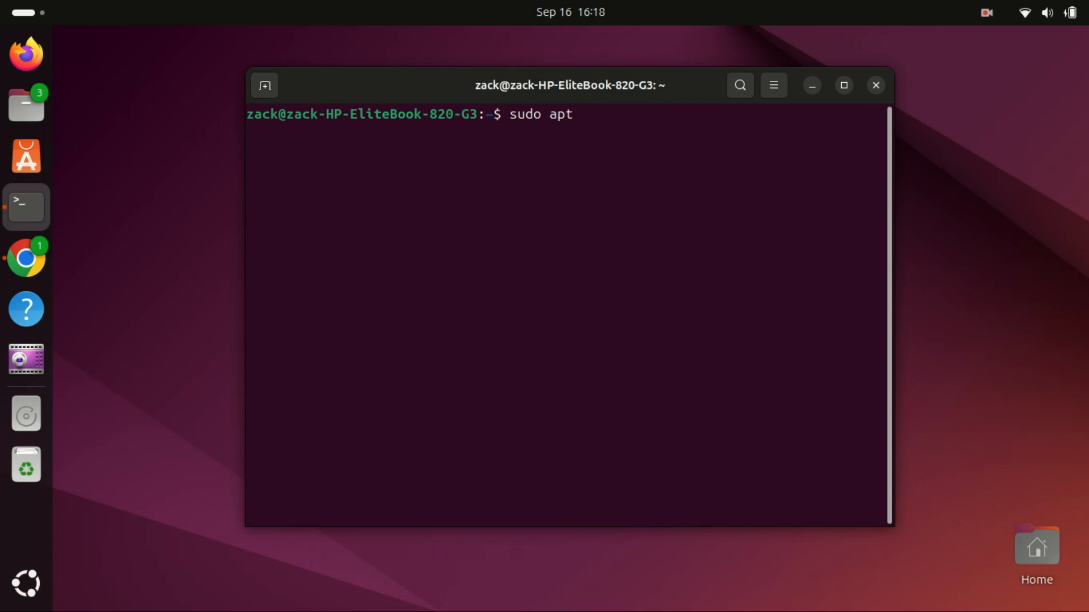
{"action": "type", "text": "update"}
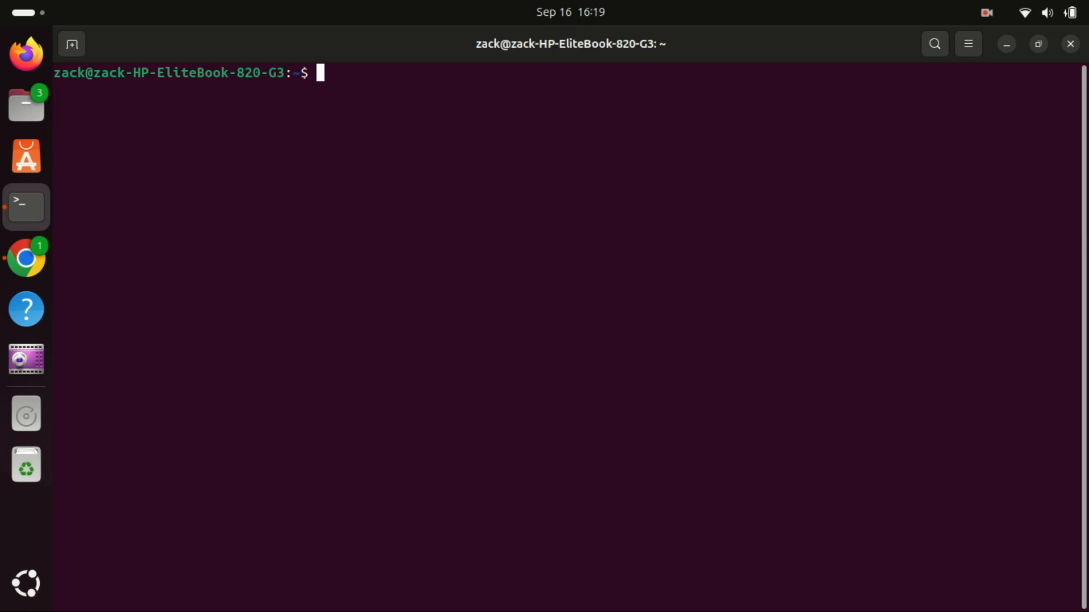
Step: Run sudo apt upgrade and confirm with y to install the pending upgrades
{"action": "type", "text": "sudo a"}
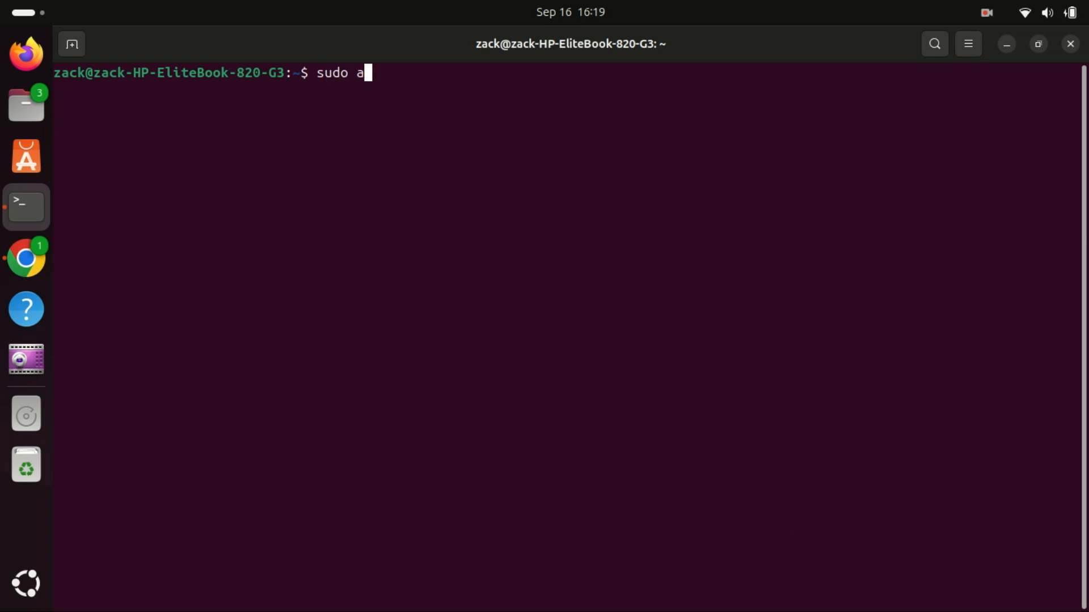
{"action": "type", "text": "pt upgrade"}
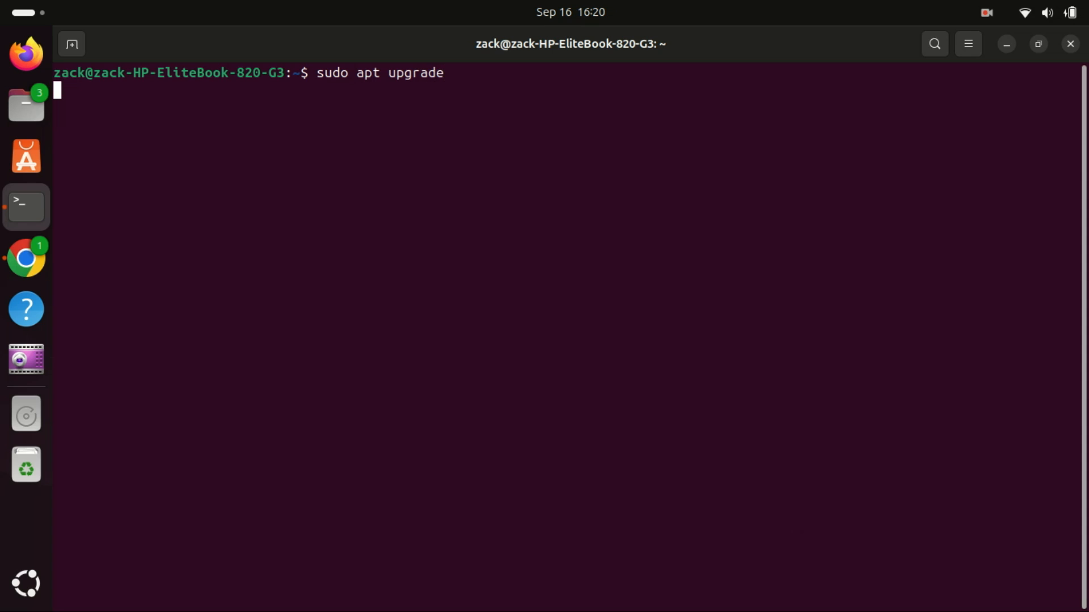
{"action": "key", "text": "Return"}
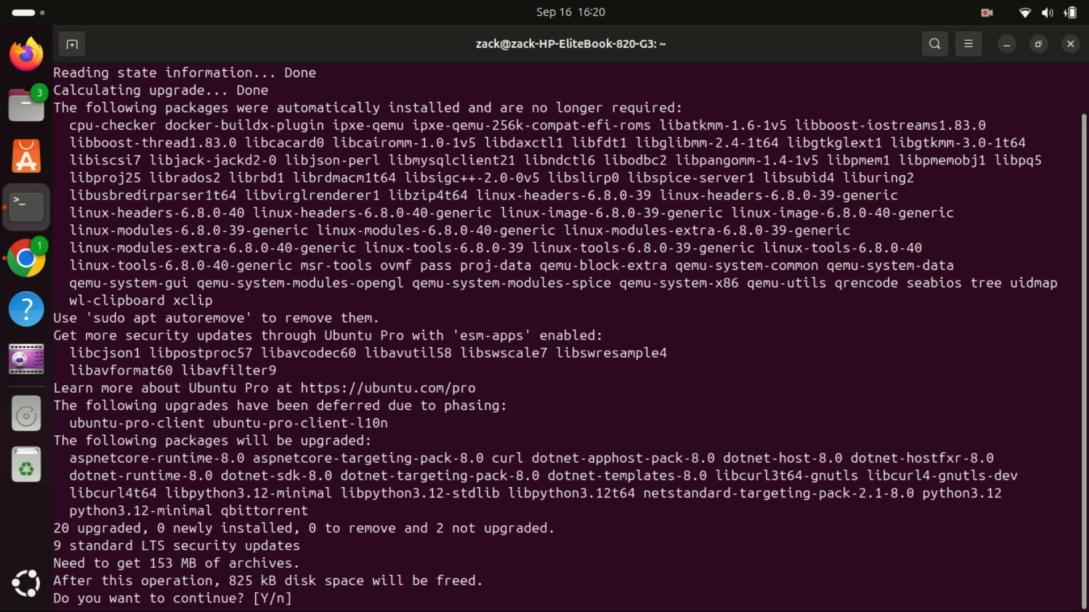
{"action": "type", "text": "y"}
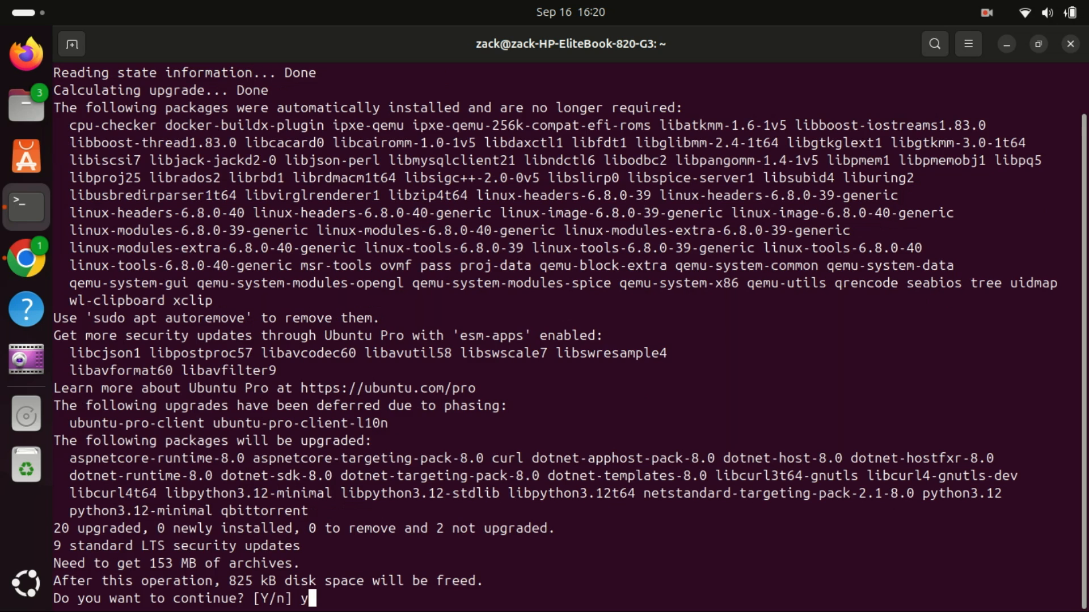
{"action": "key", "text": "Return"}
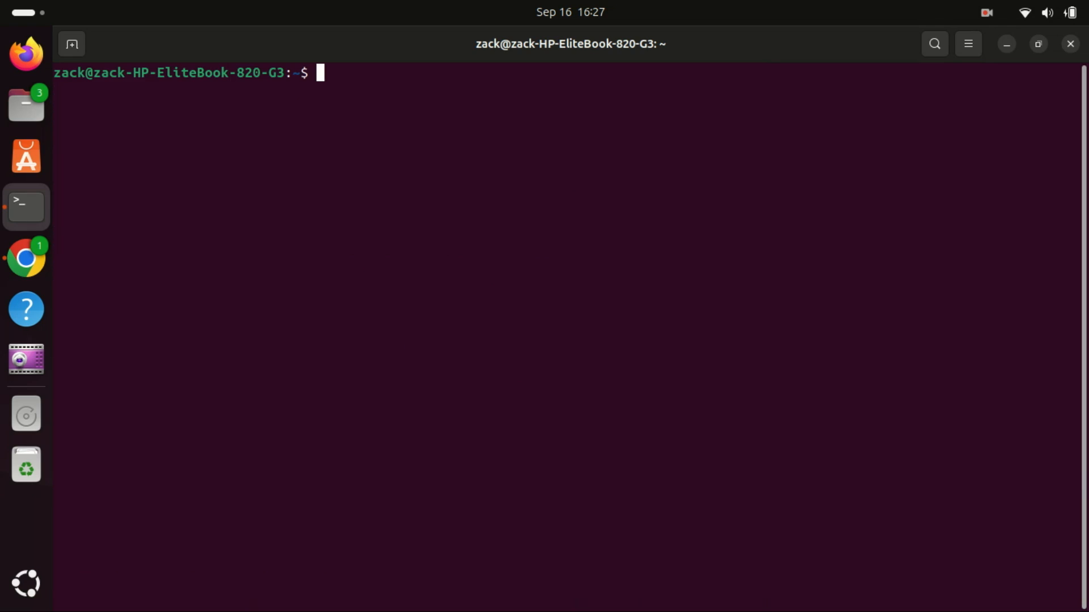
Step: Run sudo apt install python3, confirming it's already newest, then clear the screen
{"action": "type", "text": "sudo apt install python3"}
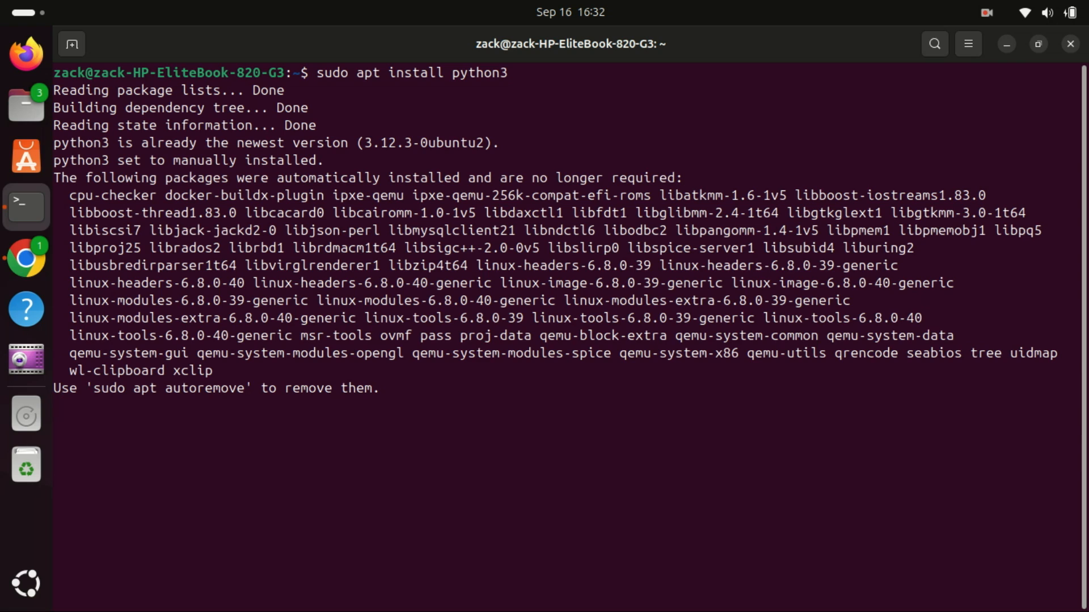
{"action": "key", "text": "Return"}
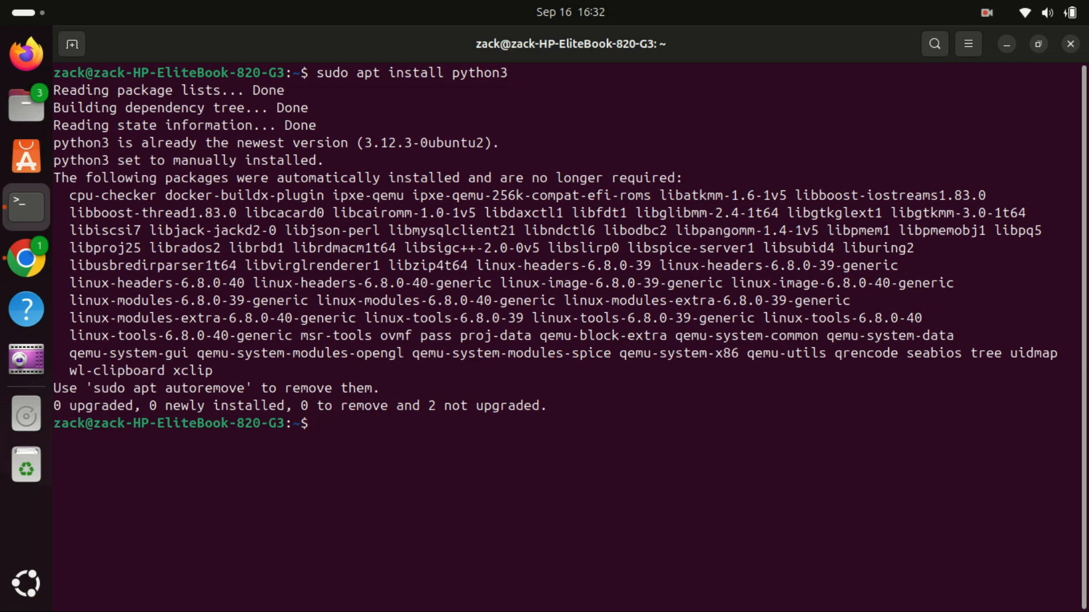
{"action": "type", "text": "clea"}
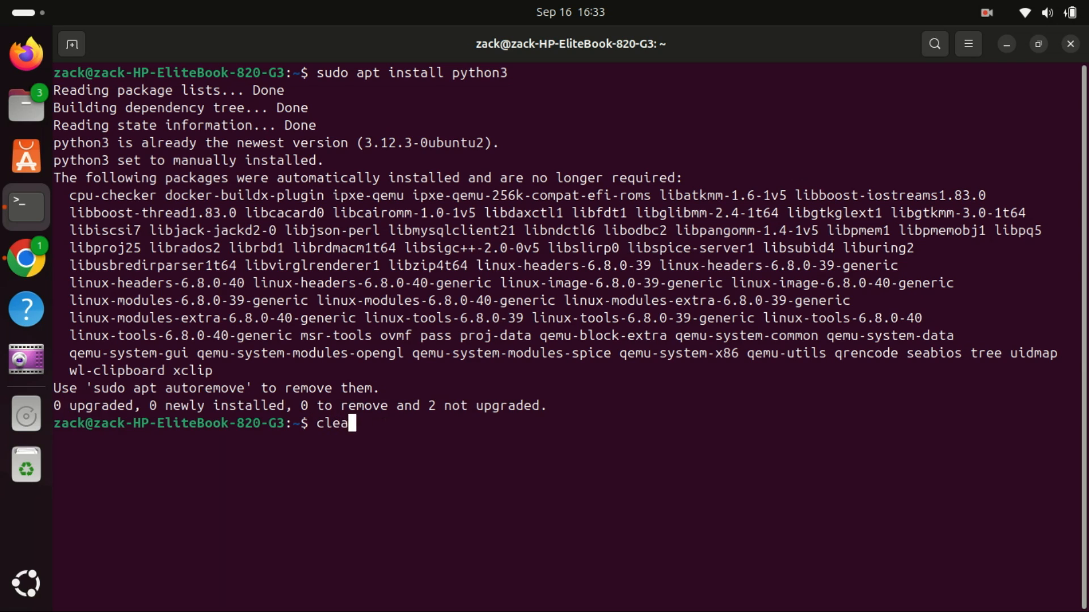
{"action": "key", "text": "Return"}
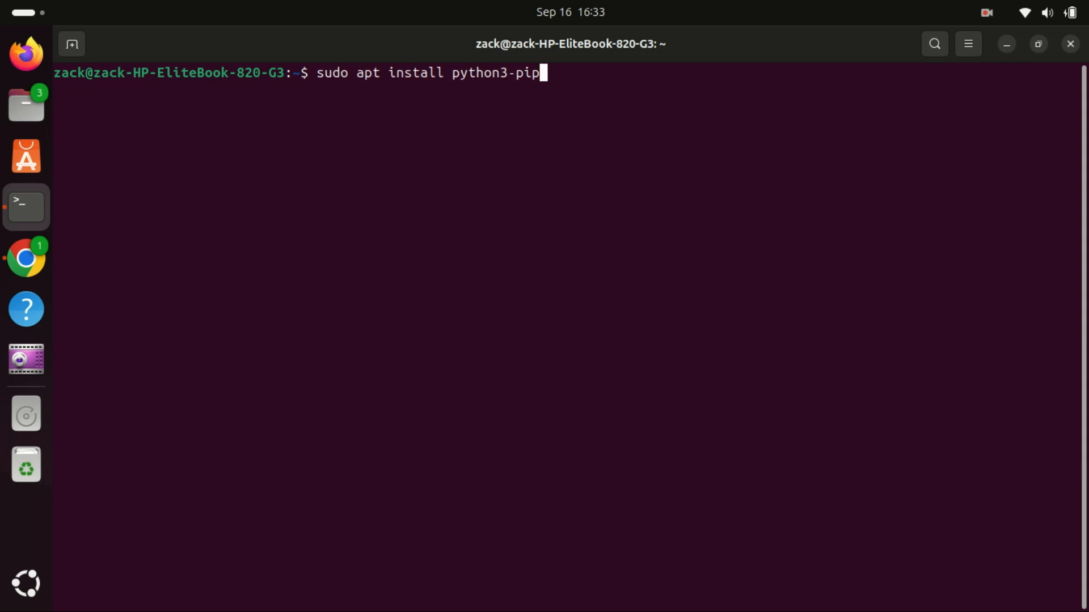
Step: Install python3-pip with its development packages, answering y
{"action": "key", "text": "Return"}
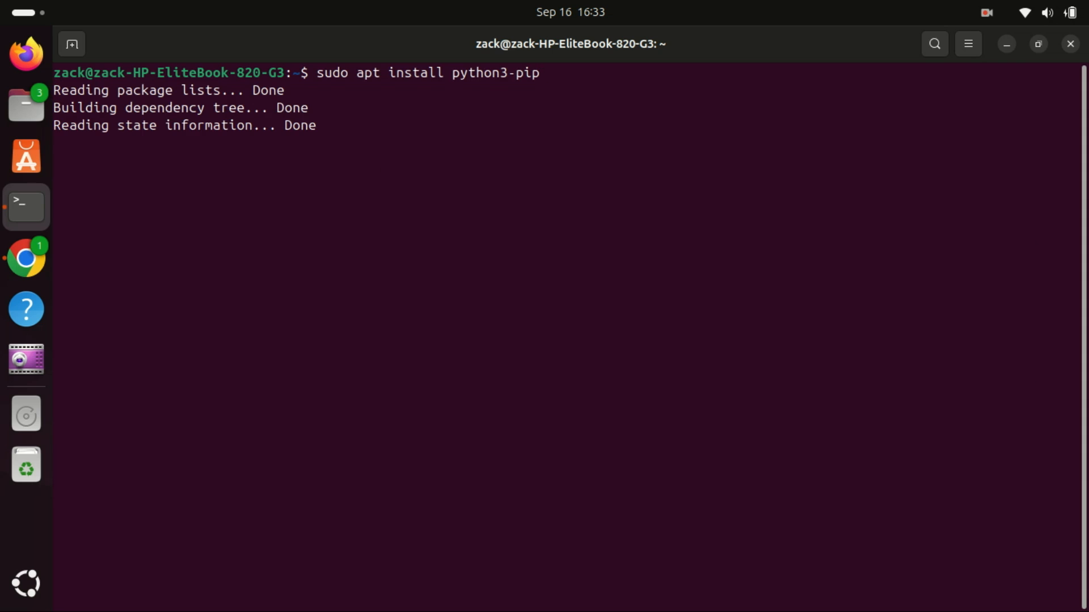
{"action": "key", "text": "Return"}
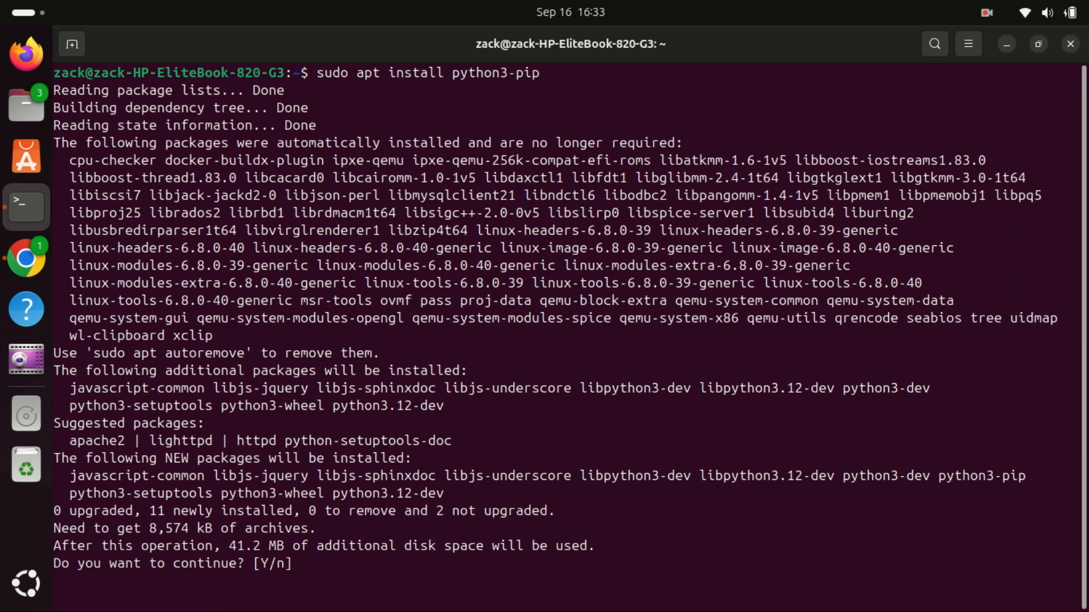
{"action": "type", "text": "y"}
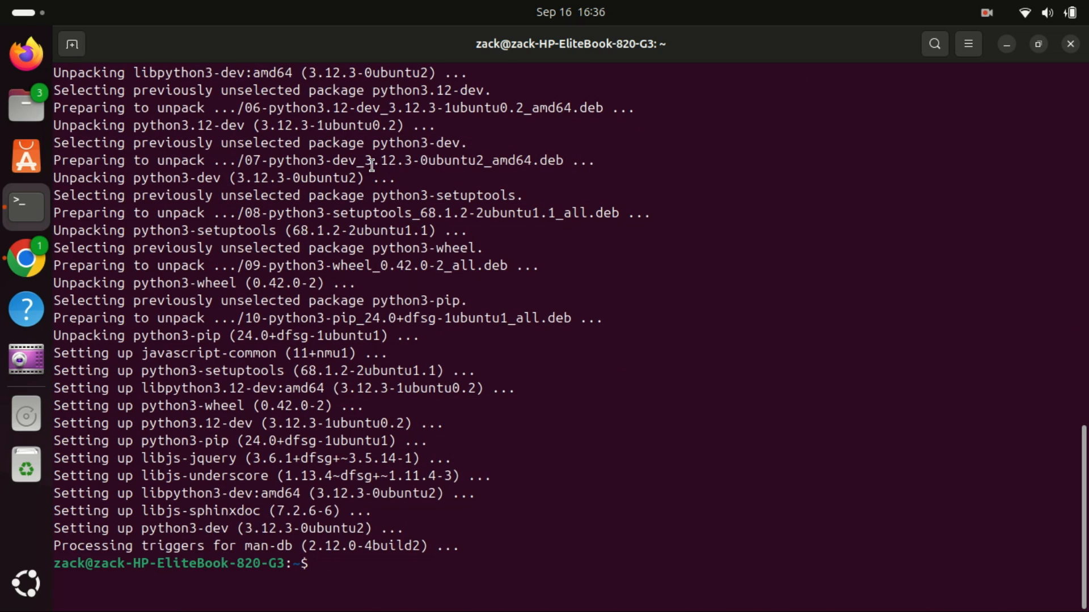
Step: Run sudo apt install python3-virtualenv and confirm with y
{"action": "type", "text": "sudo apt install python3-virtualenv"}
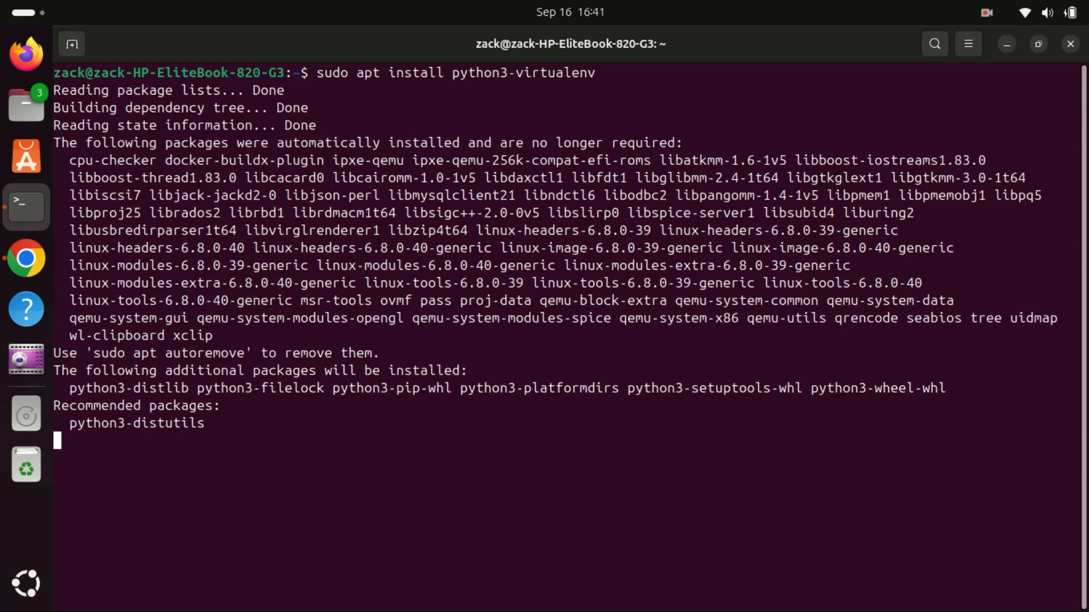
{"action": "type", "text": "y"}
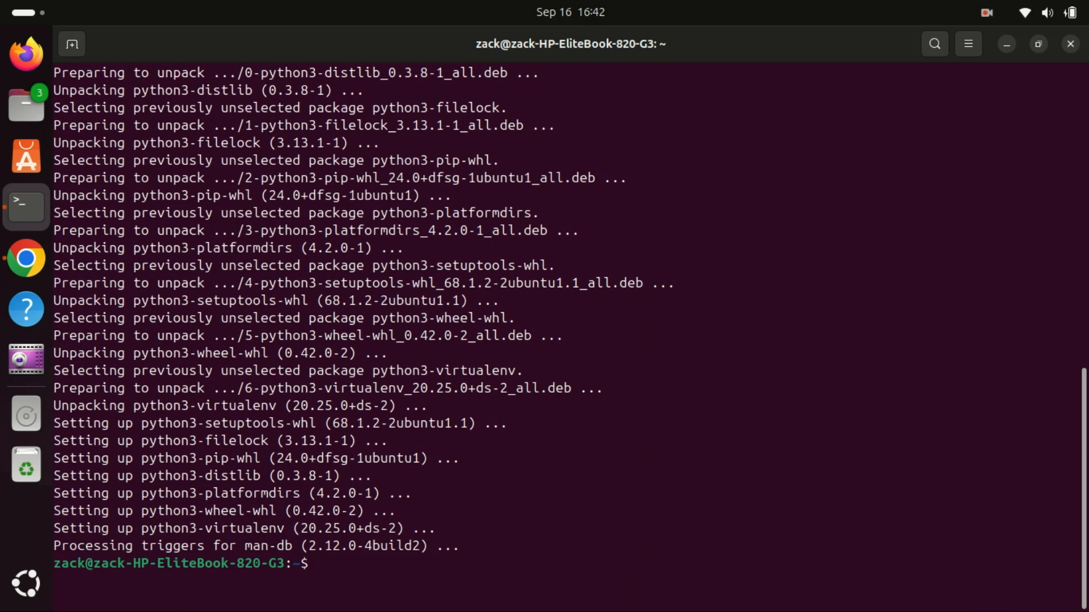
Step: Clear the screen, create a 'demo' folder and change into it
{"action": "type", "text": "clear"}
{"action": "type", "text": "mk"}
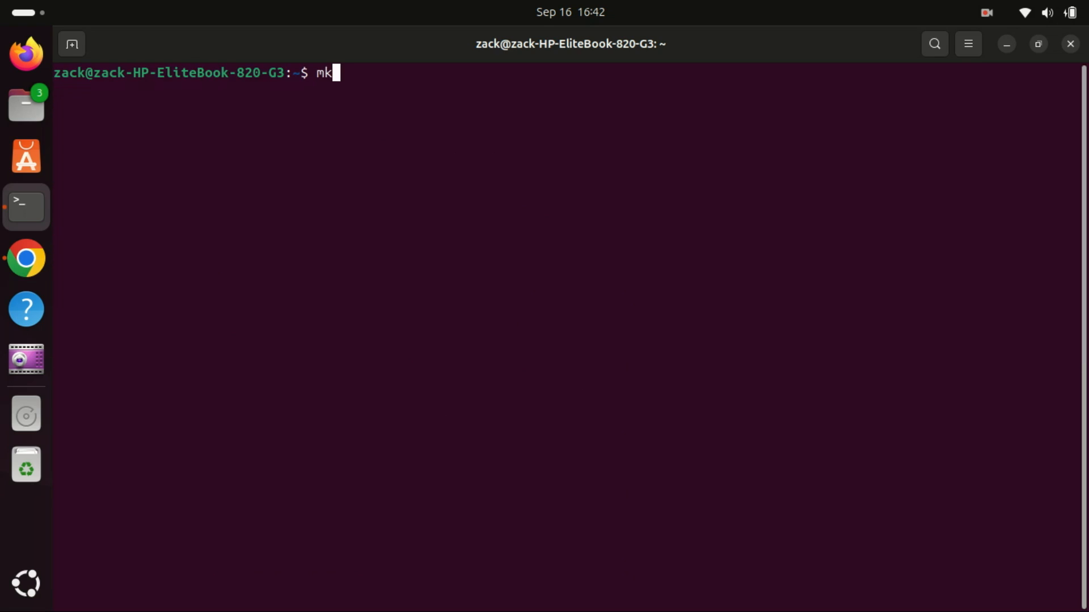
{"action": "type", "text": "dir"}
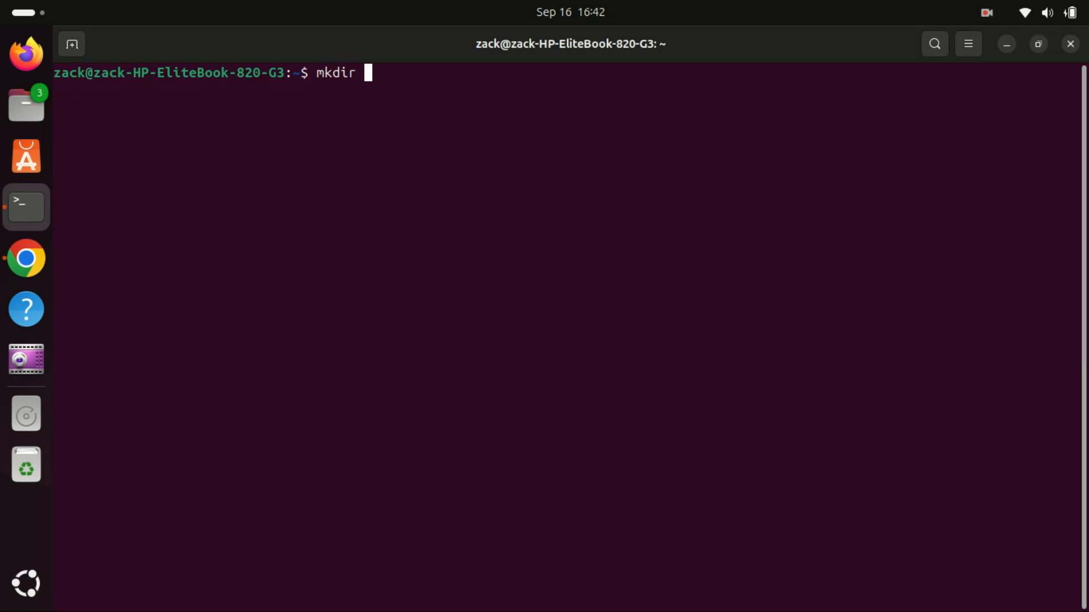
{"action": "type", "text": "demo"}
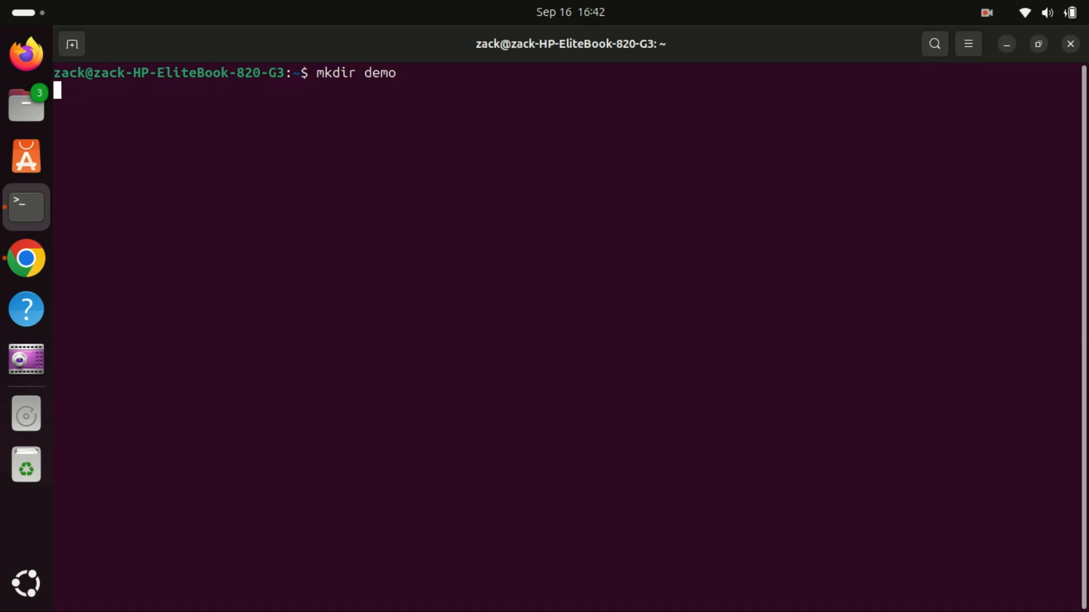
{"action": "type", "text": "cd"}
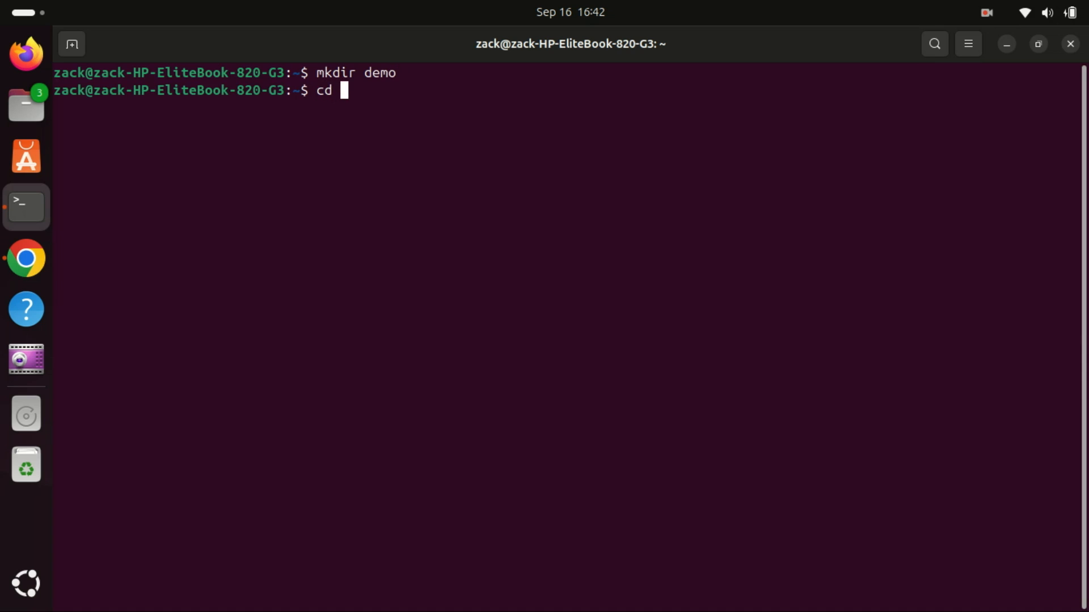
{"action": "type", "text": "demo"}
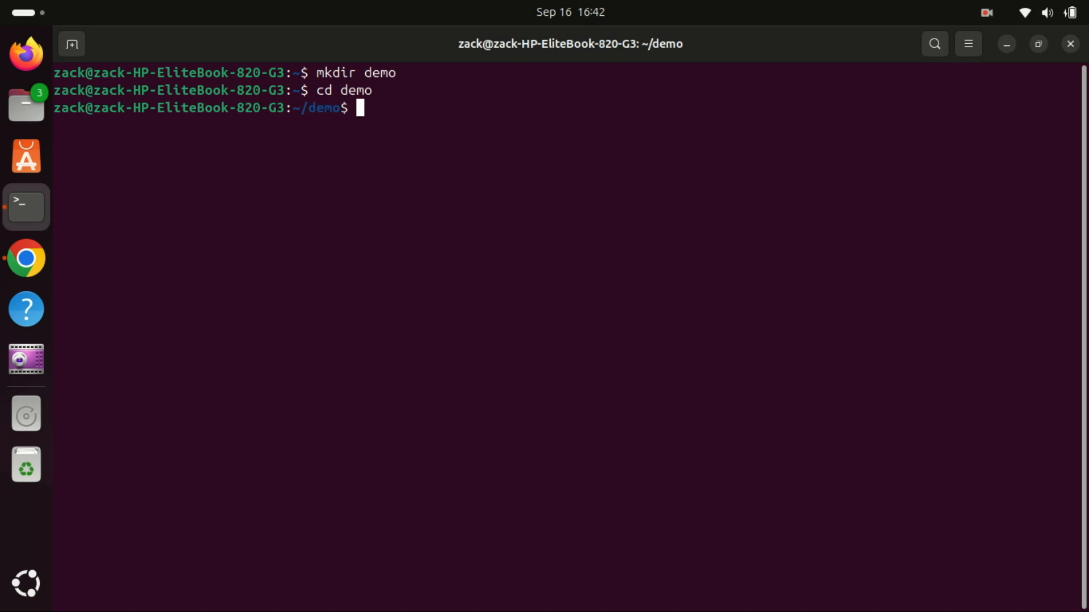
Step: Create the 'notebookenv' virtualenv and activate it via notebookenv/bin/activate
{"action": "type", "text": "virtualenv notebookenv"}
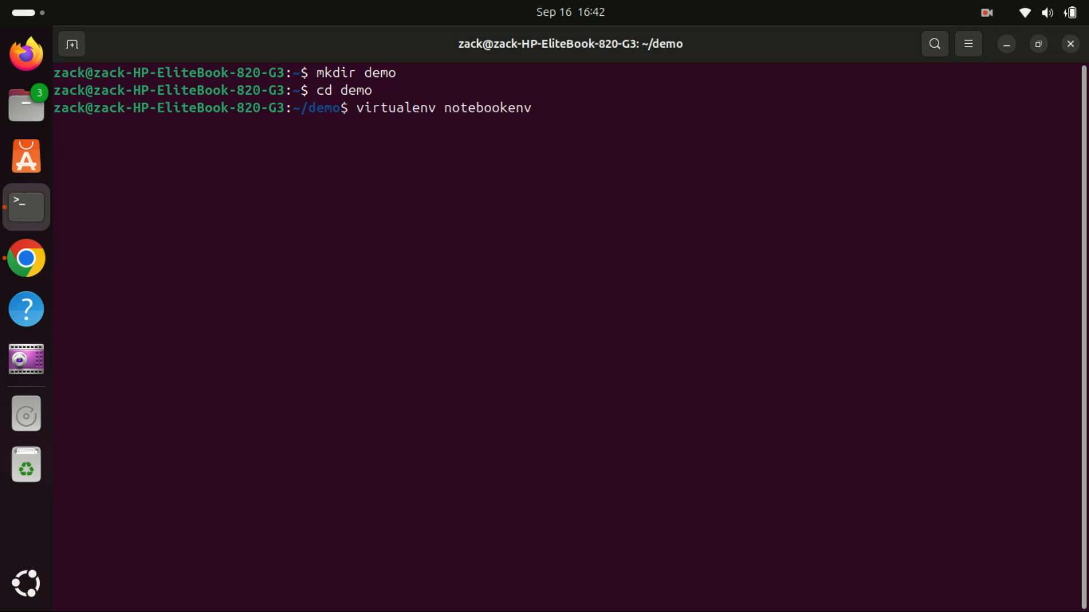
{"action": "key", "text": "Return"}
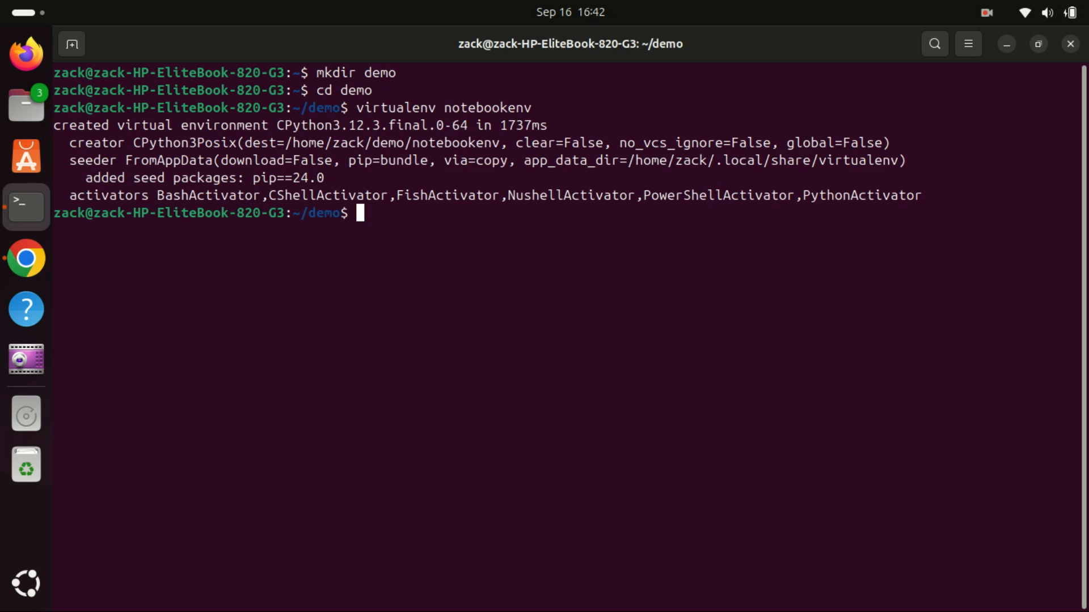
{"action": "type", "text": "source notebookenv/bin/activate"}
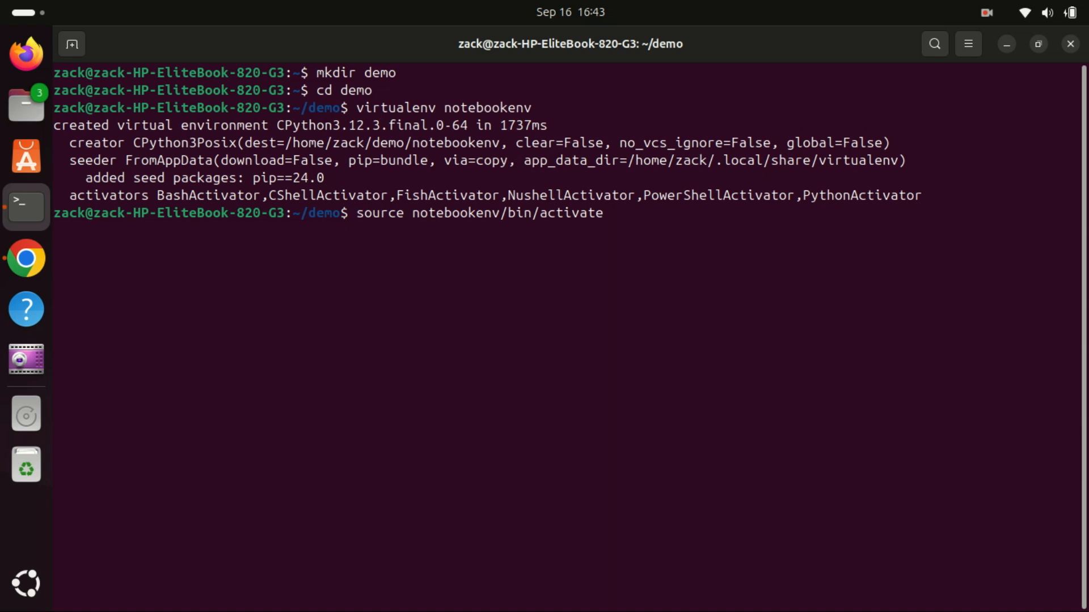
{"action": "key", "text": "Return"}
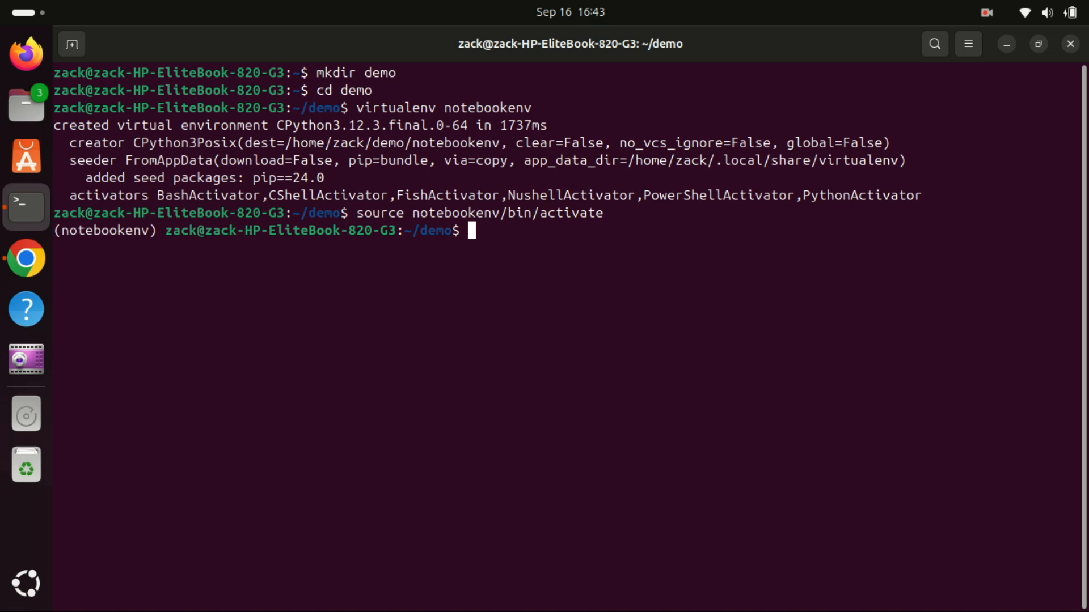
Step: Upgrade pip inside notebookenv with pip3 install --upgrade pip
{"action": "type", "text": "pip3 install --upgrade pip"}
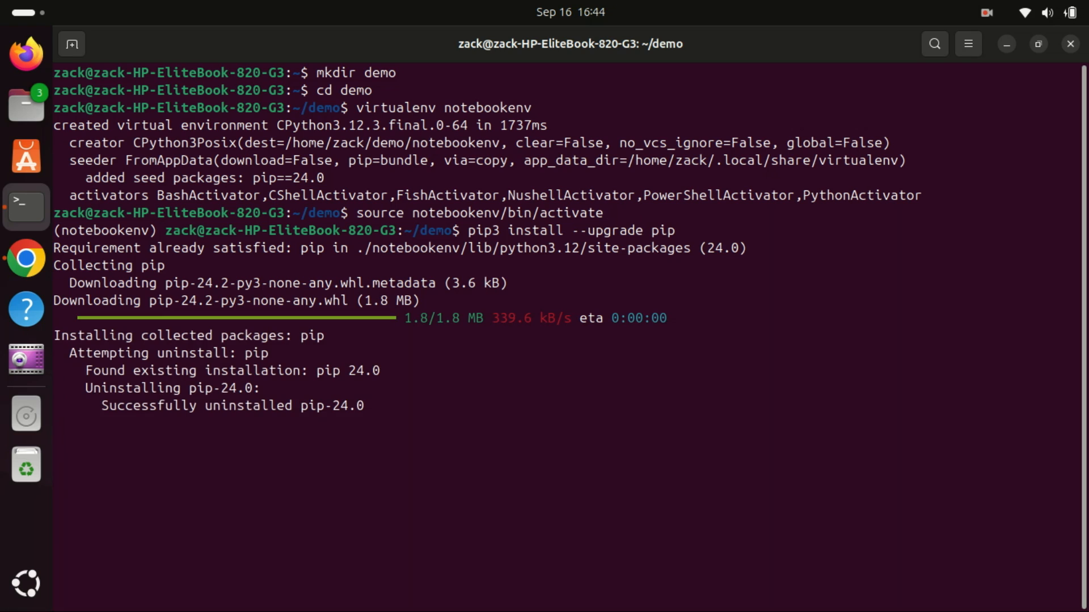
Step: Install Jupyter into notebookenv with pip3 install jupyter and follow the output to completion
{"action": "type", "text": "pip3 install jupyter"}
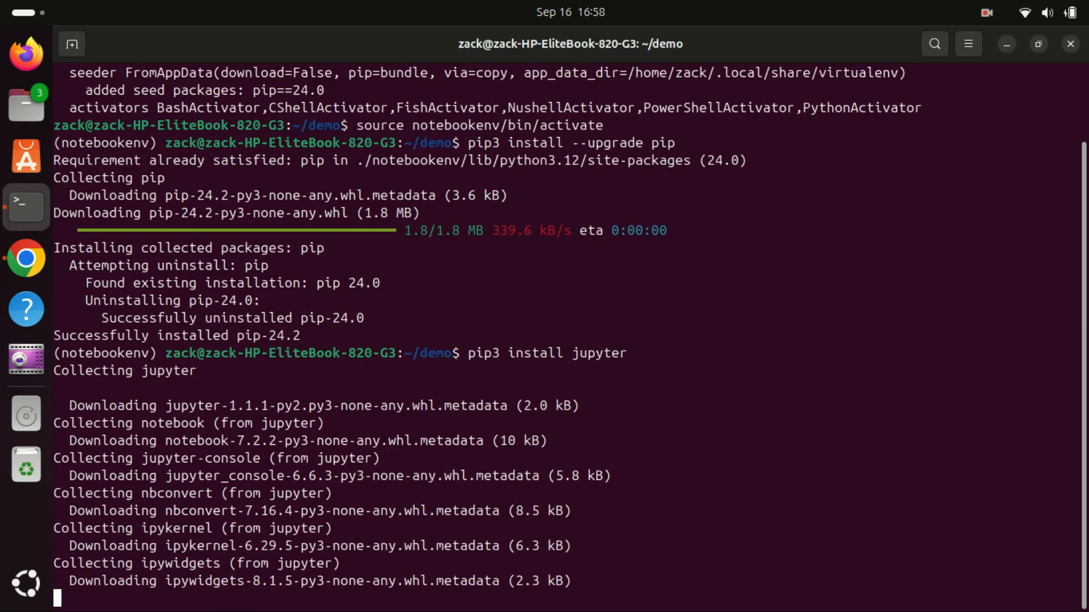
{"action": "scroll", "scroll_direction": "down", "scroll_amount": 3}
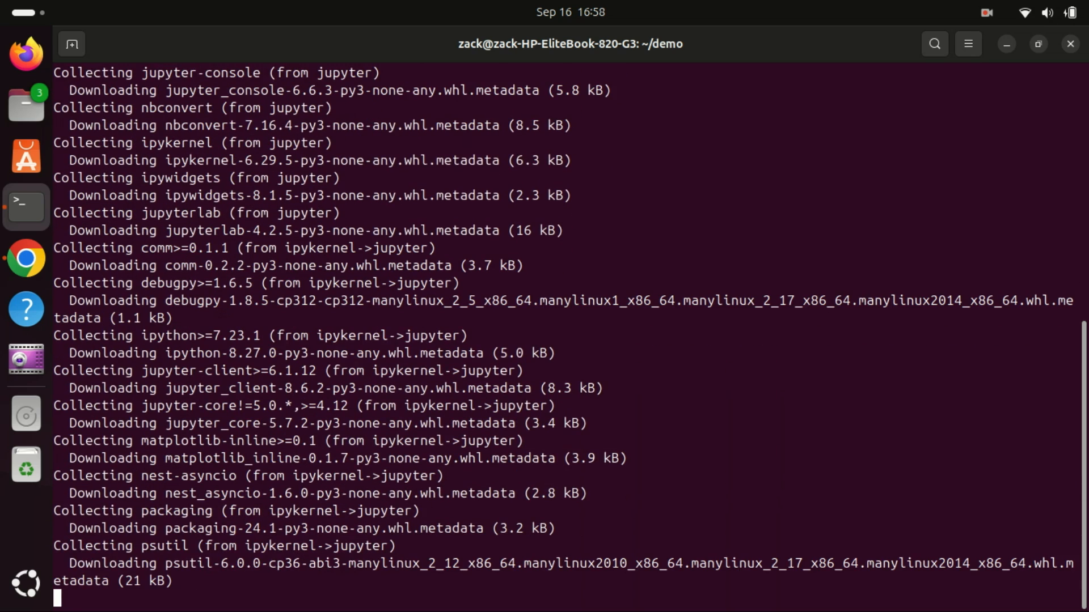
{"action": "scroll", "scroll_direction": "down", "scroll_amount": 3}
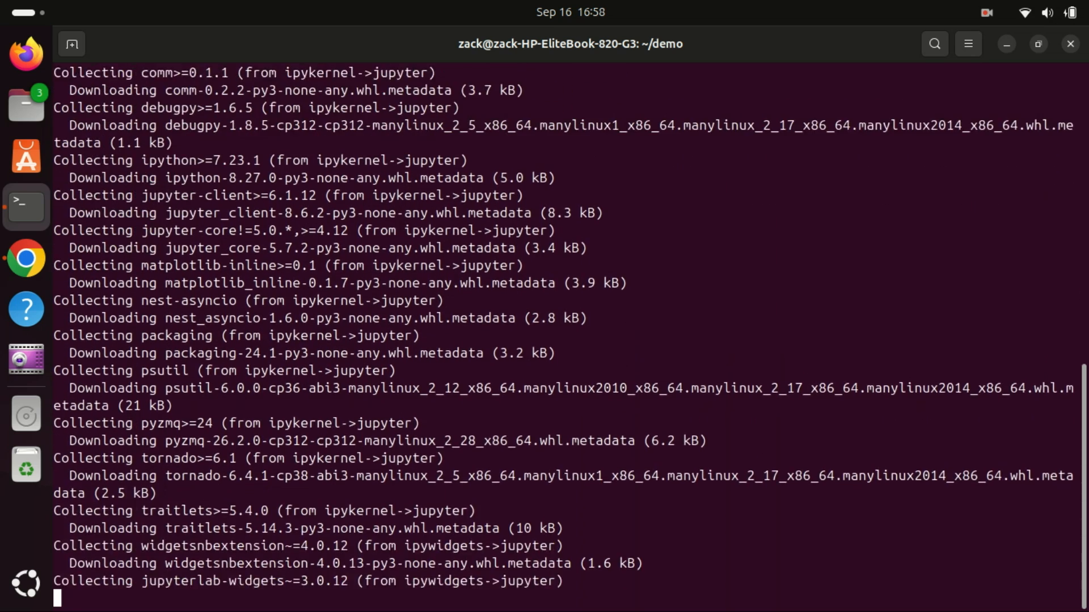
{"action": "scroll", "scroll_direction": "down", "scroll_amount": 3}
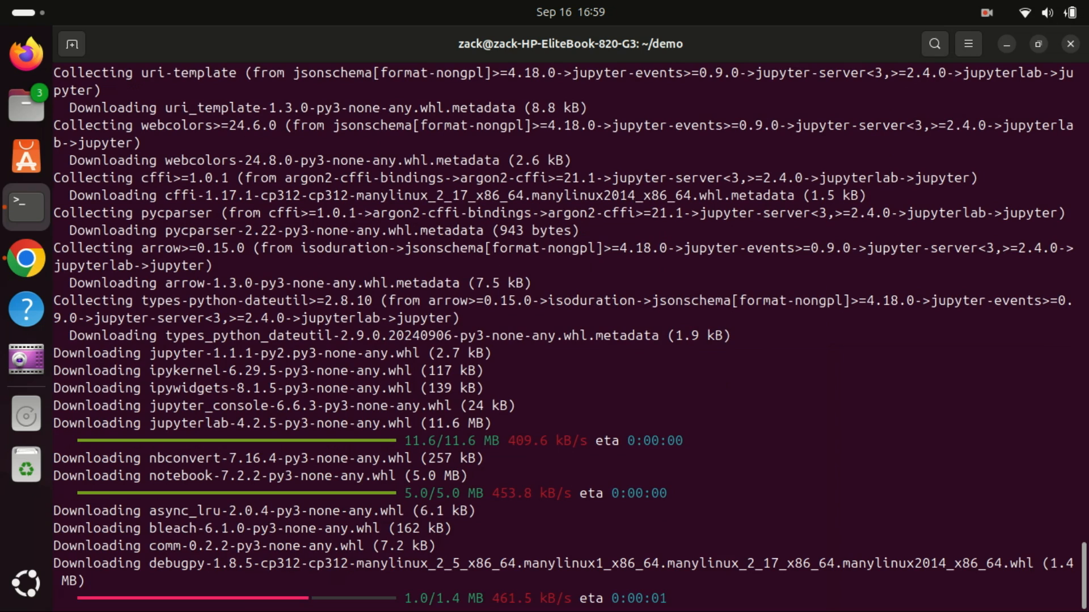
{"action": "scroll", "scroll_direction": "down", "scroll_amount": 3}
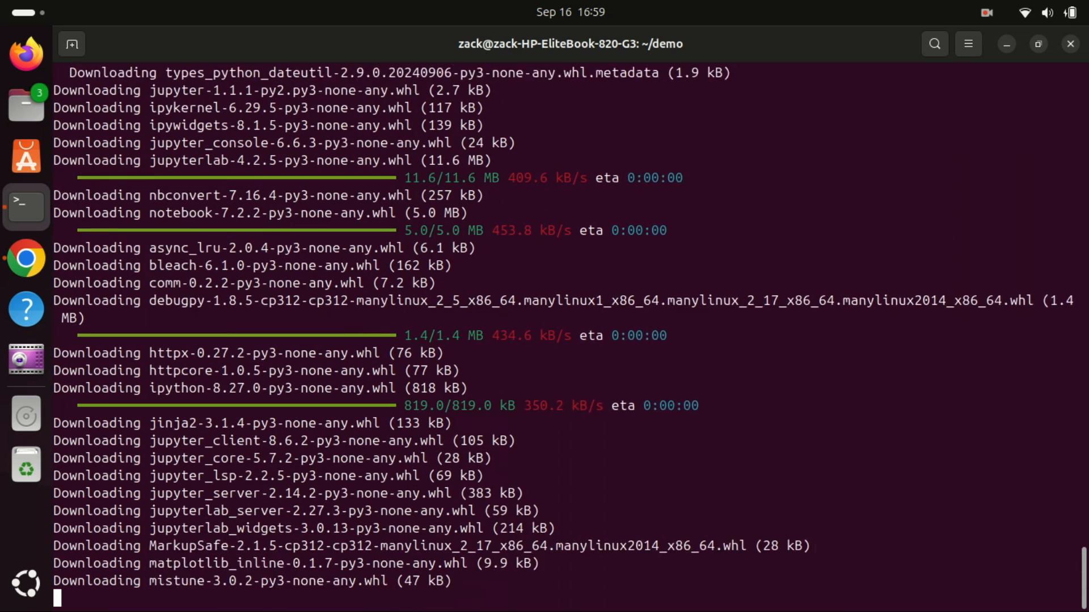
{"action": "scroll", "scroll_direction": "down", "scroll_amount": 3}
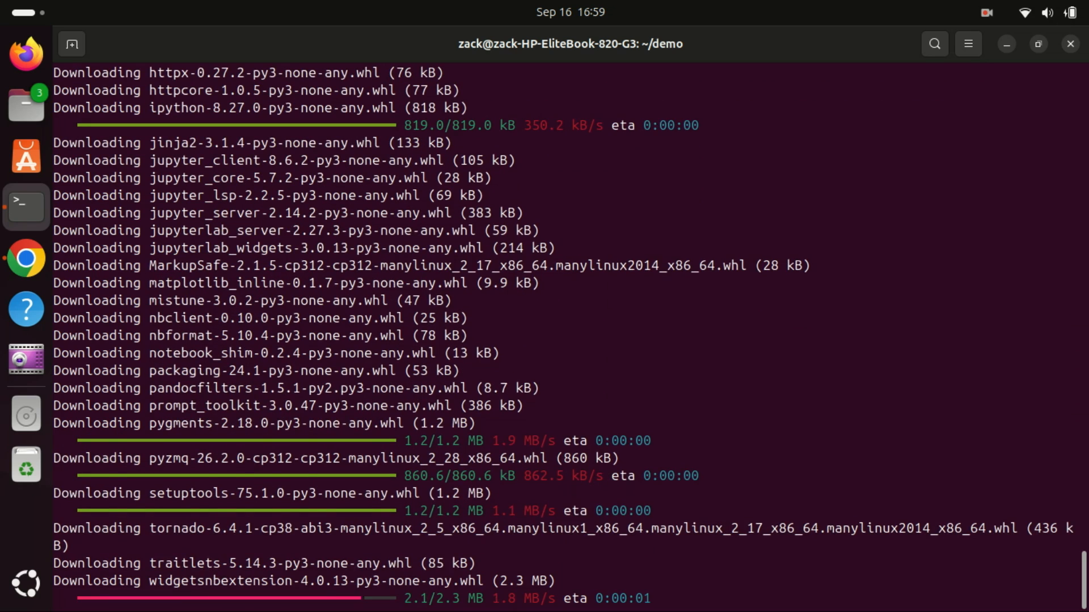
{"action": "scroll", "scroll_direction": "down", "scroll_amount": 3}
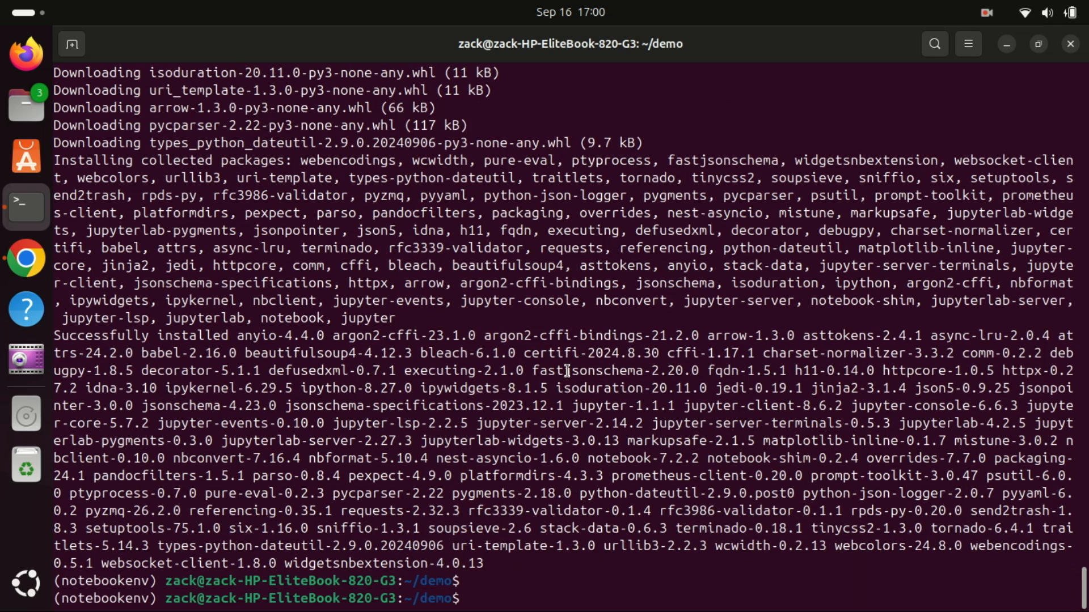
Step: Start Jupyter Notebook so localhost:8888/tree opens in Chrome
{"action": "type", "text": "cl"}
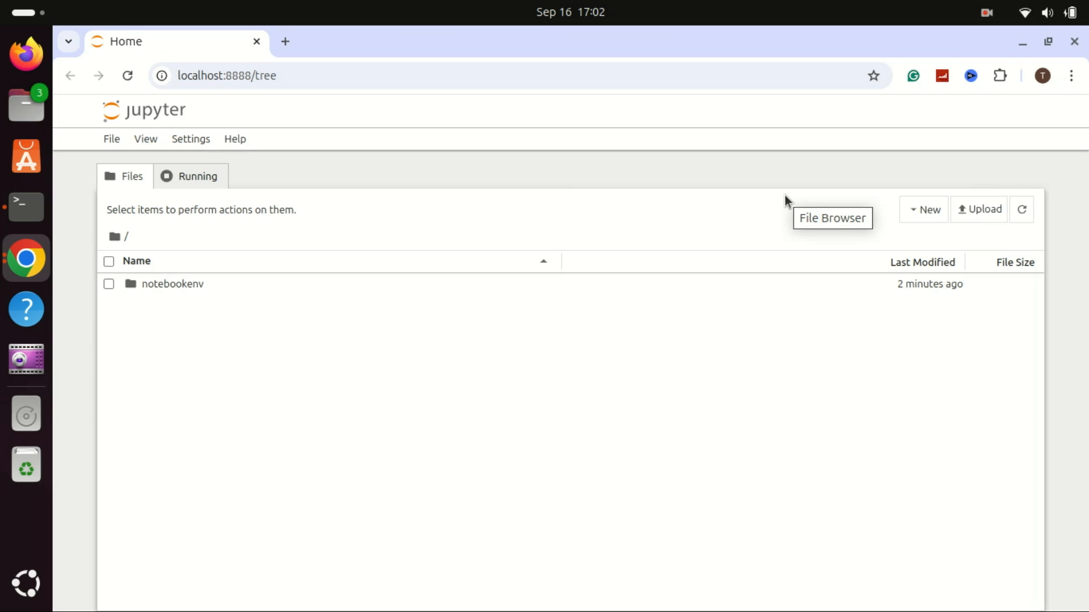
Step: Create a new Python 3 (ipykernel) notebook and open Untitled.ipynb
{"action": "left_click", "coordinate": [927, 209]}
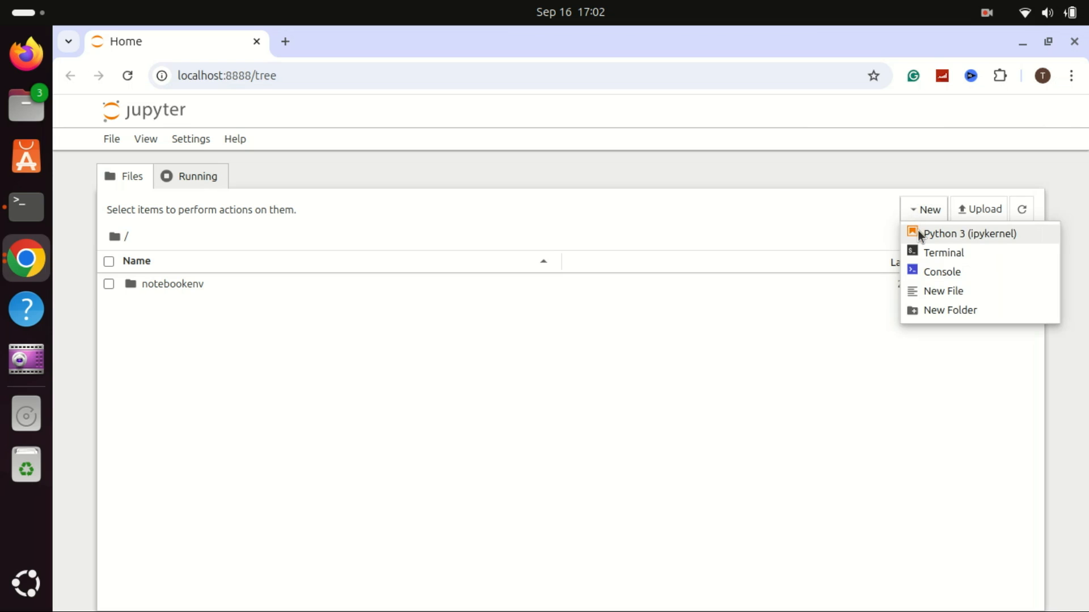
{"action": "left_click", "coordinate": [968, 233]}
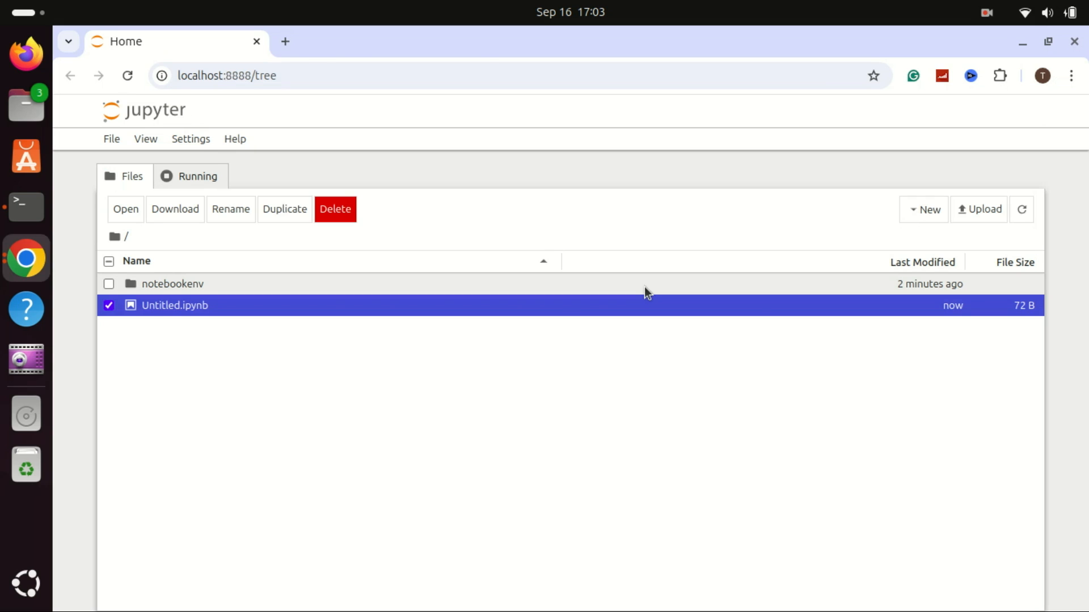
{"action": "double_click", "coordinate": [174, 305]}
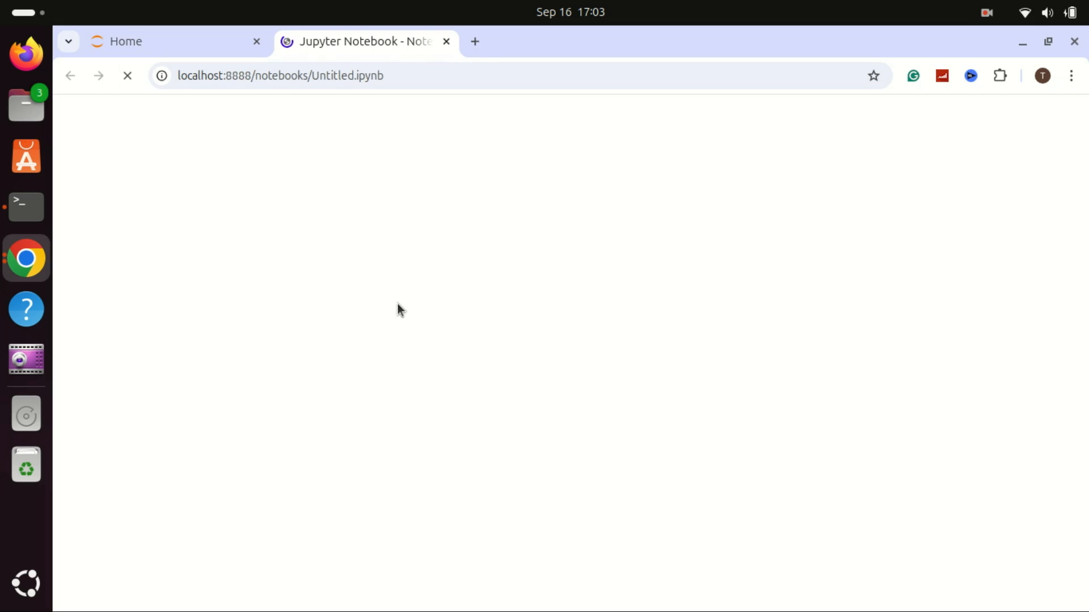